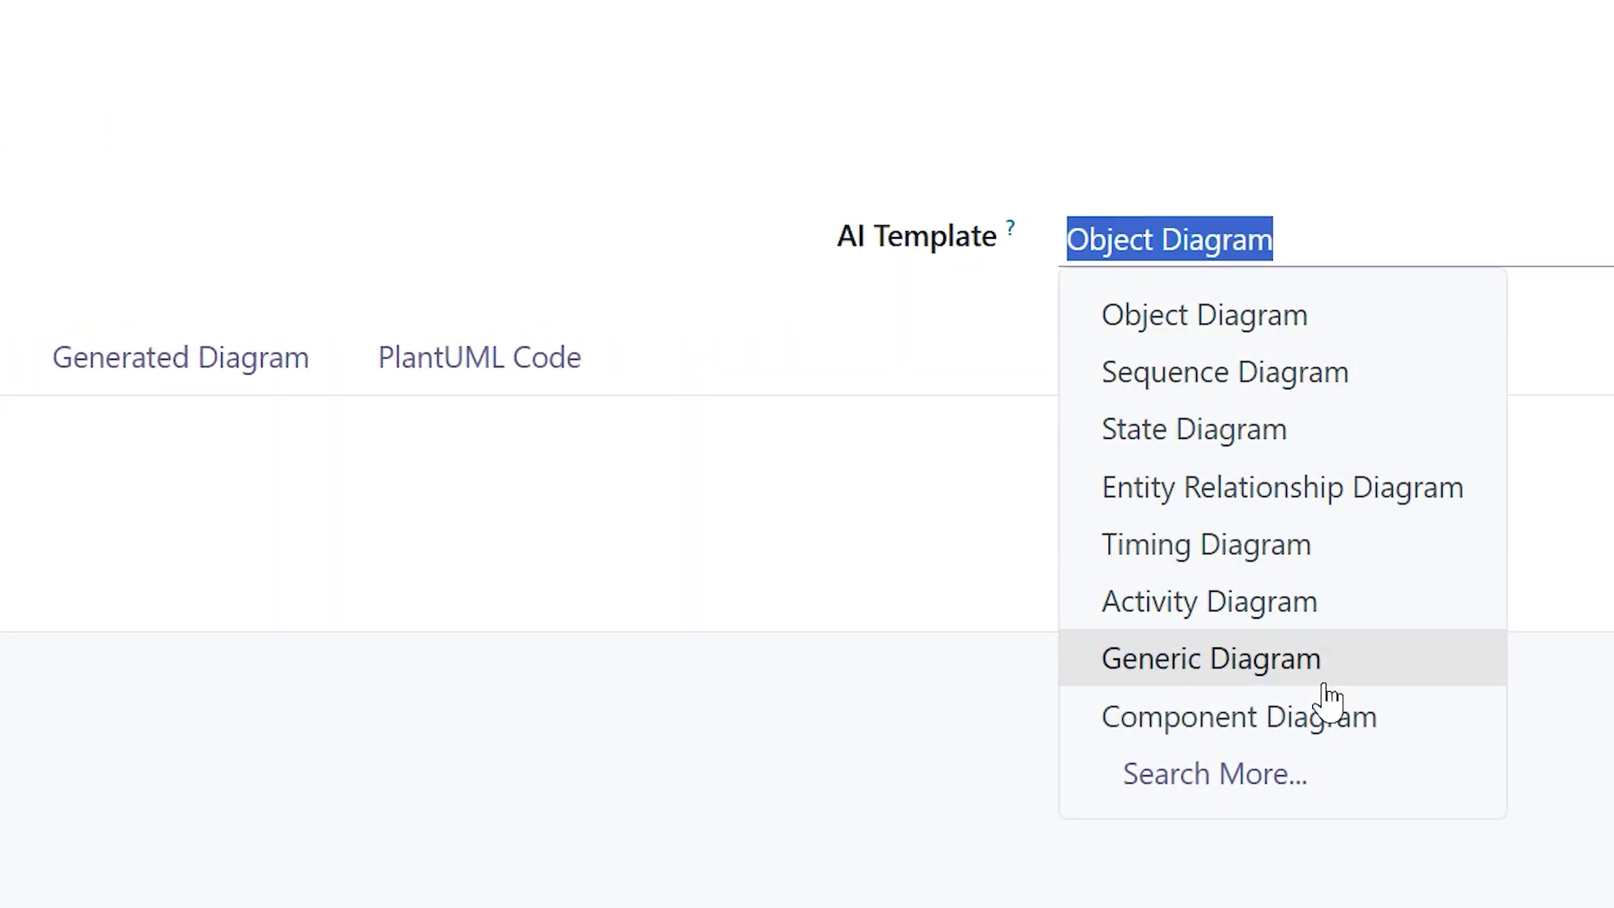
mouse_move(1143, 348)
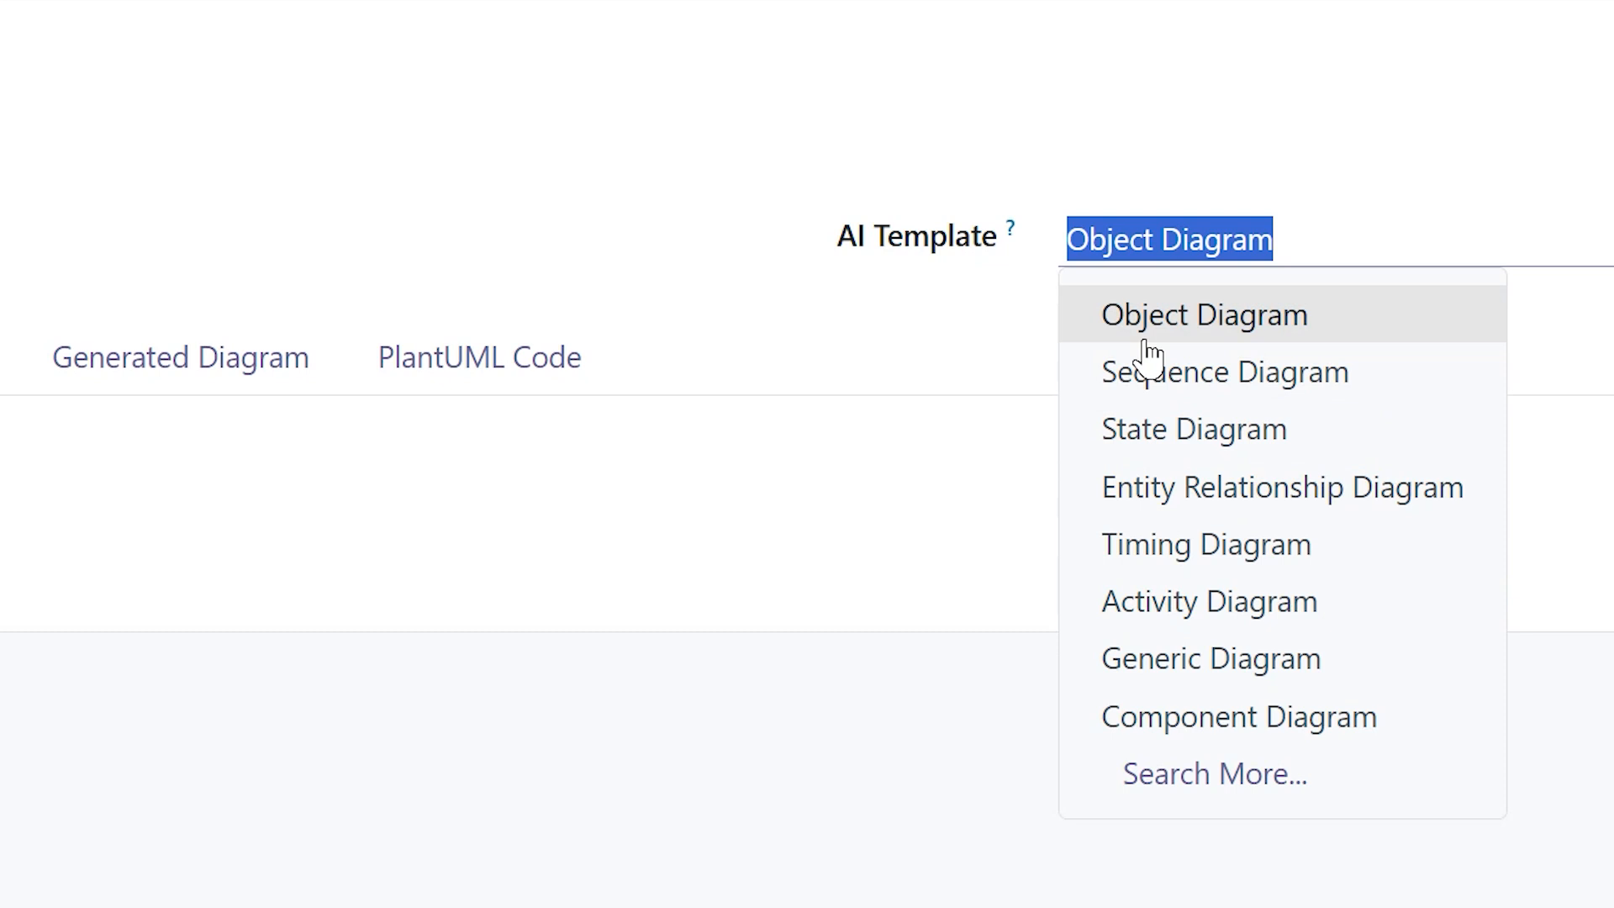
Step: Assign the Sequence Diagram AI template to the Monopoly Game record
click(1224, 371)
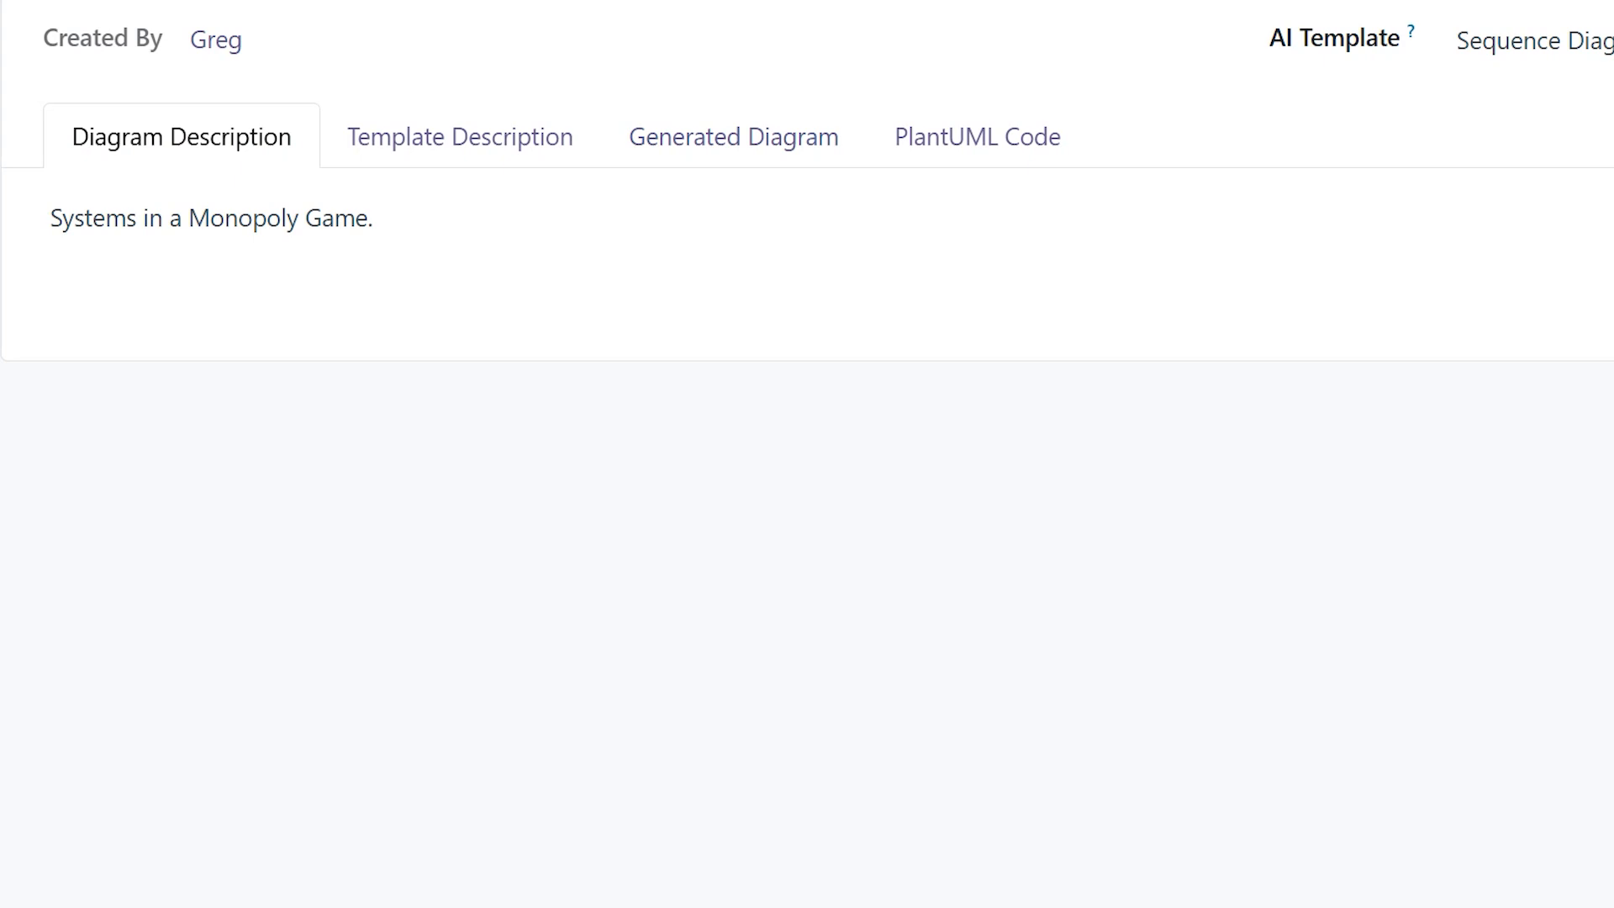
click(735, 136)
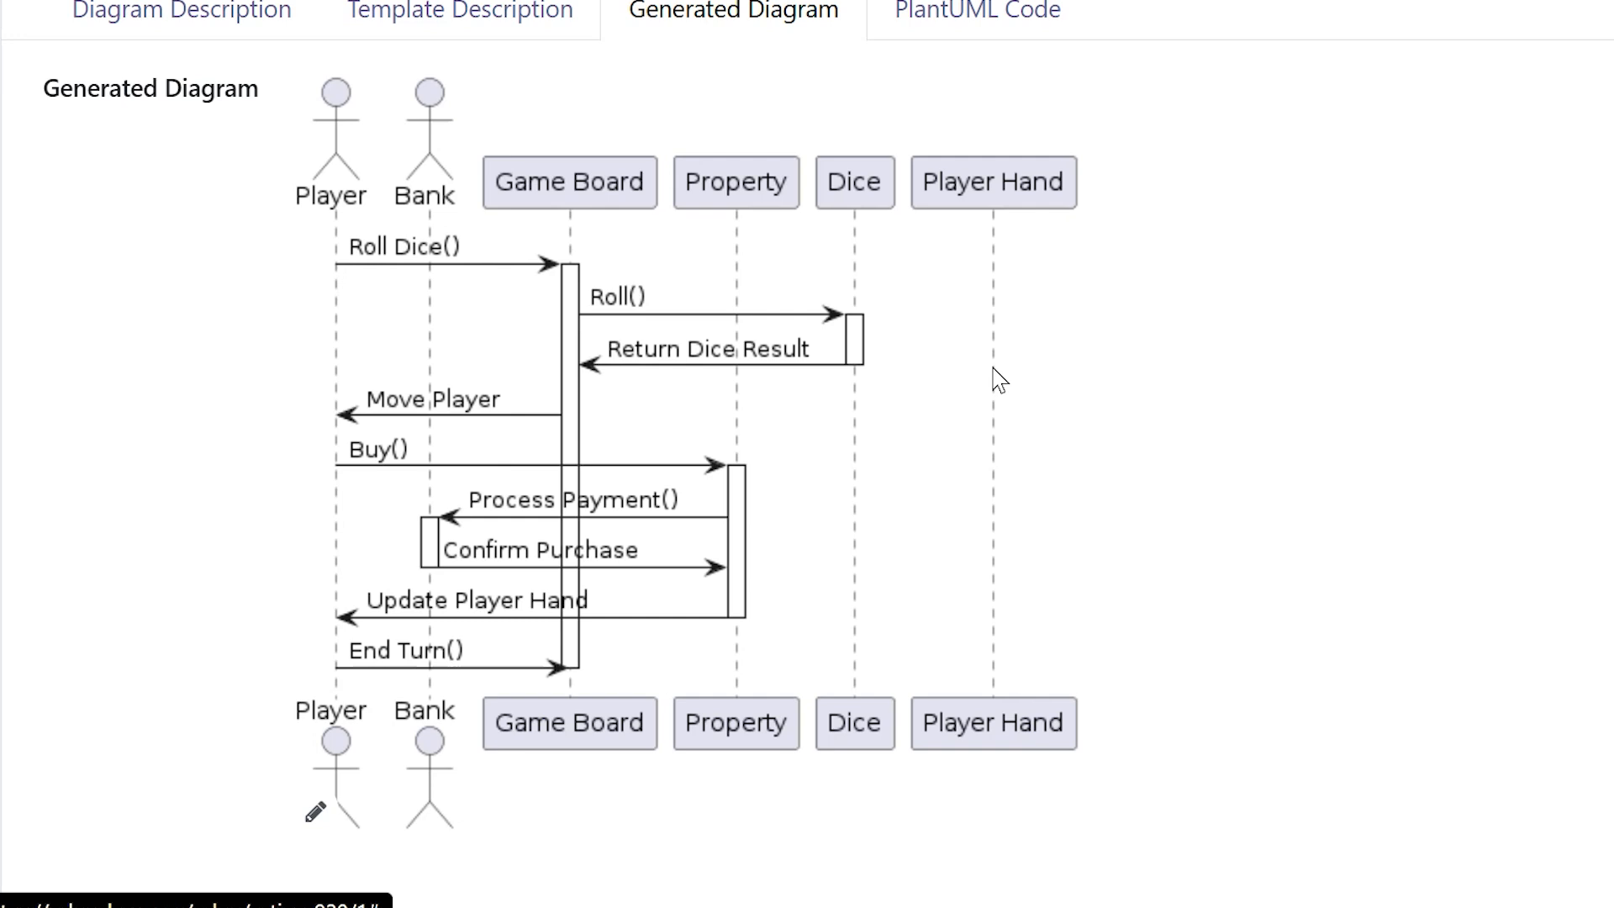
scroll(up, 3)
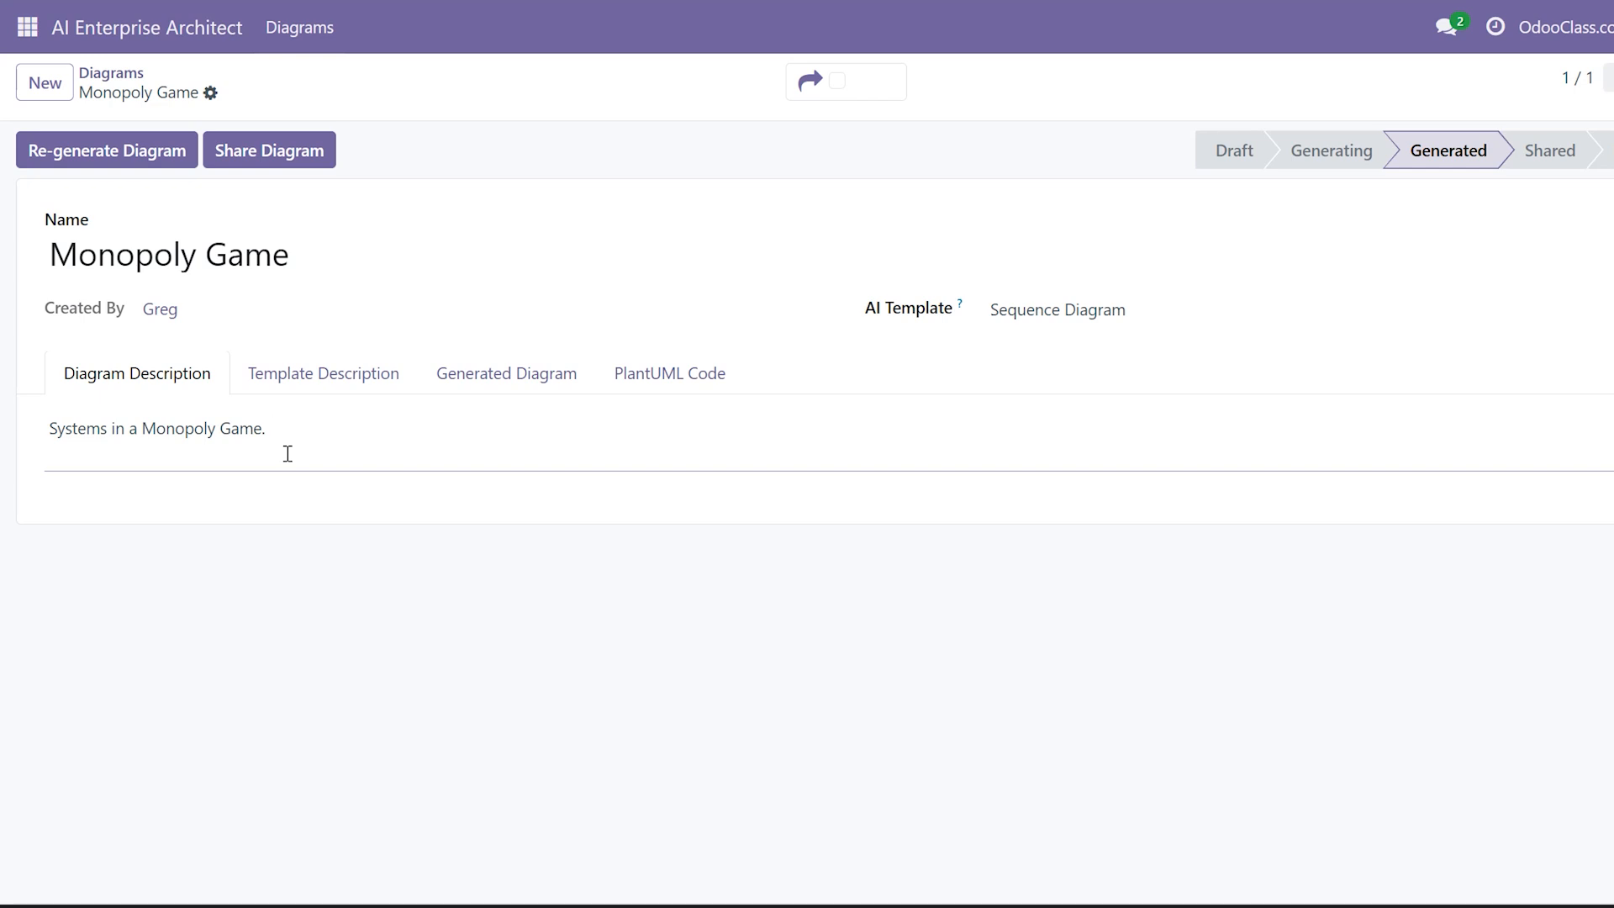
Step: Switch the Monopoly Game record to the Object Diagram template, save it, and regenerate the diagram
click(1055, 309)
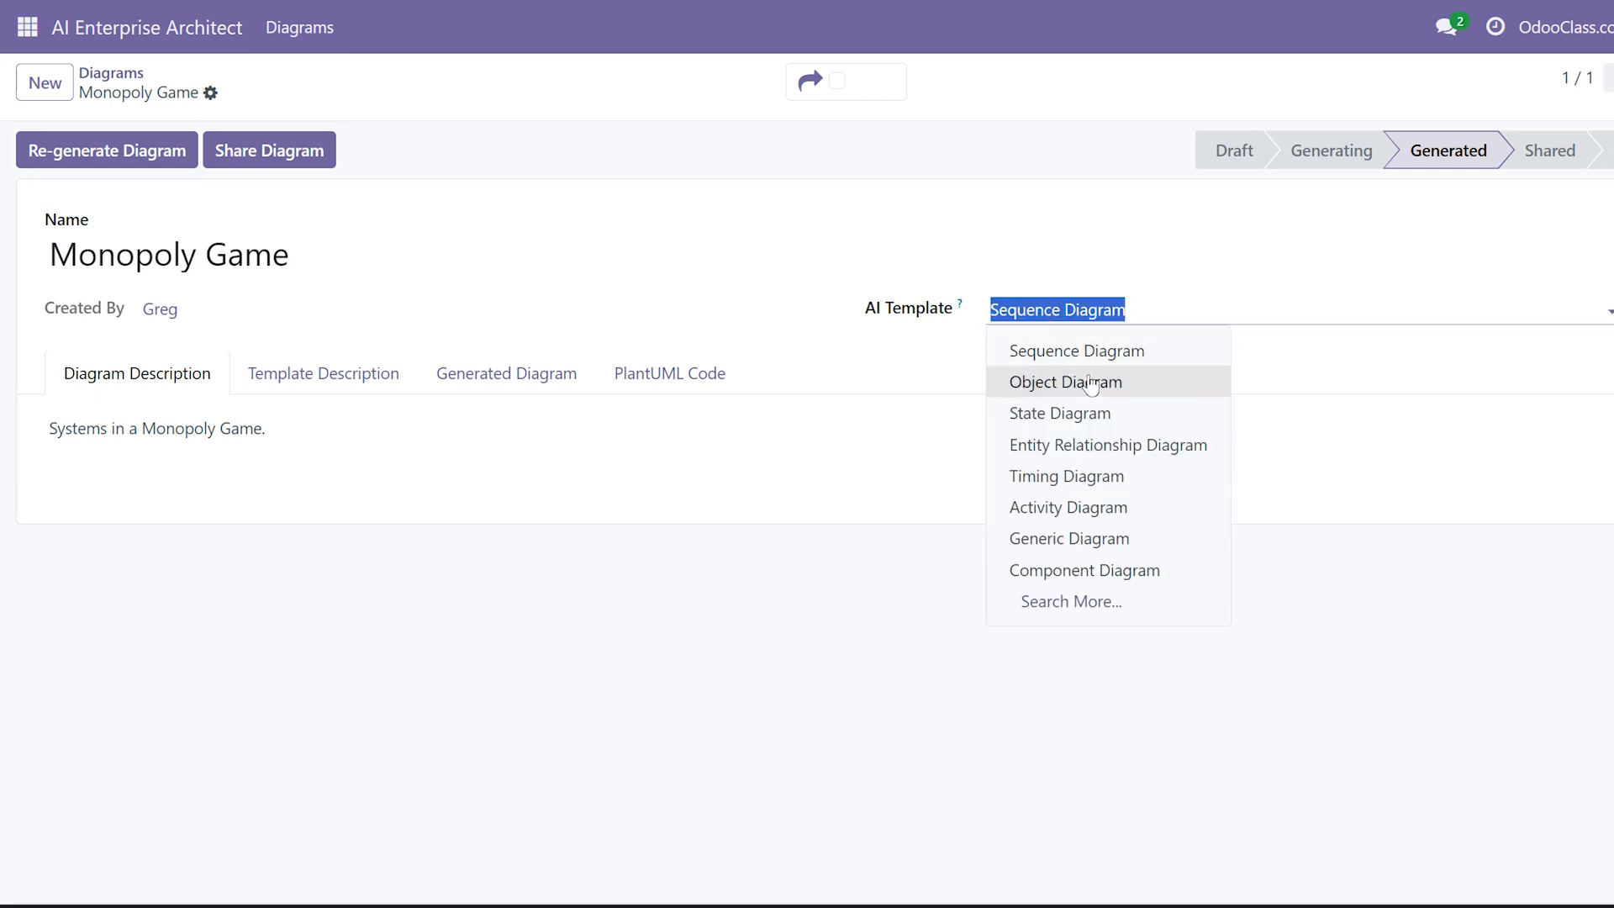
click(1066, 382)
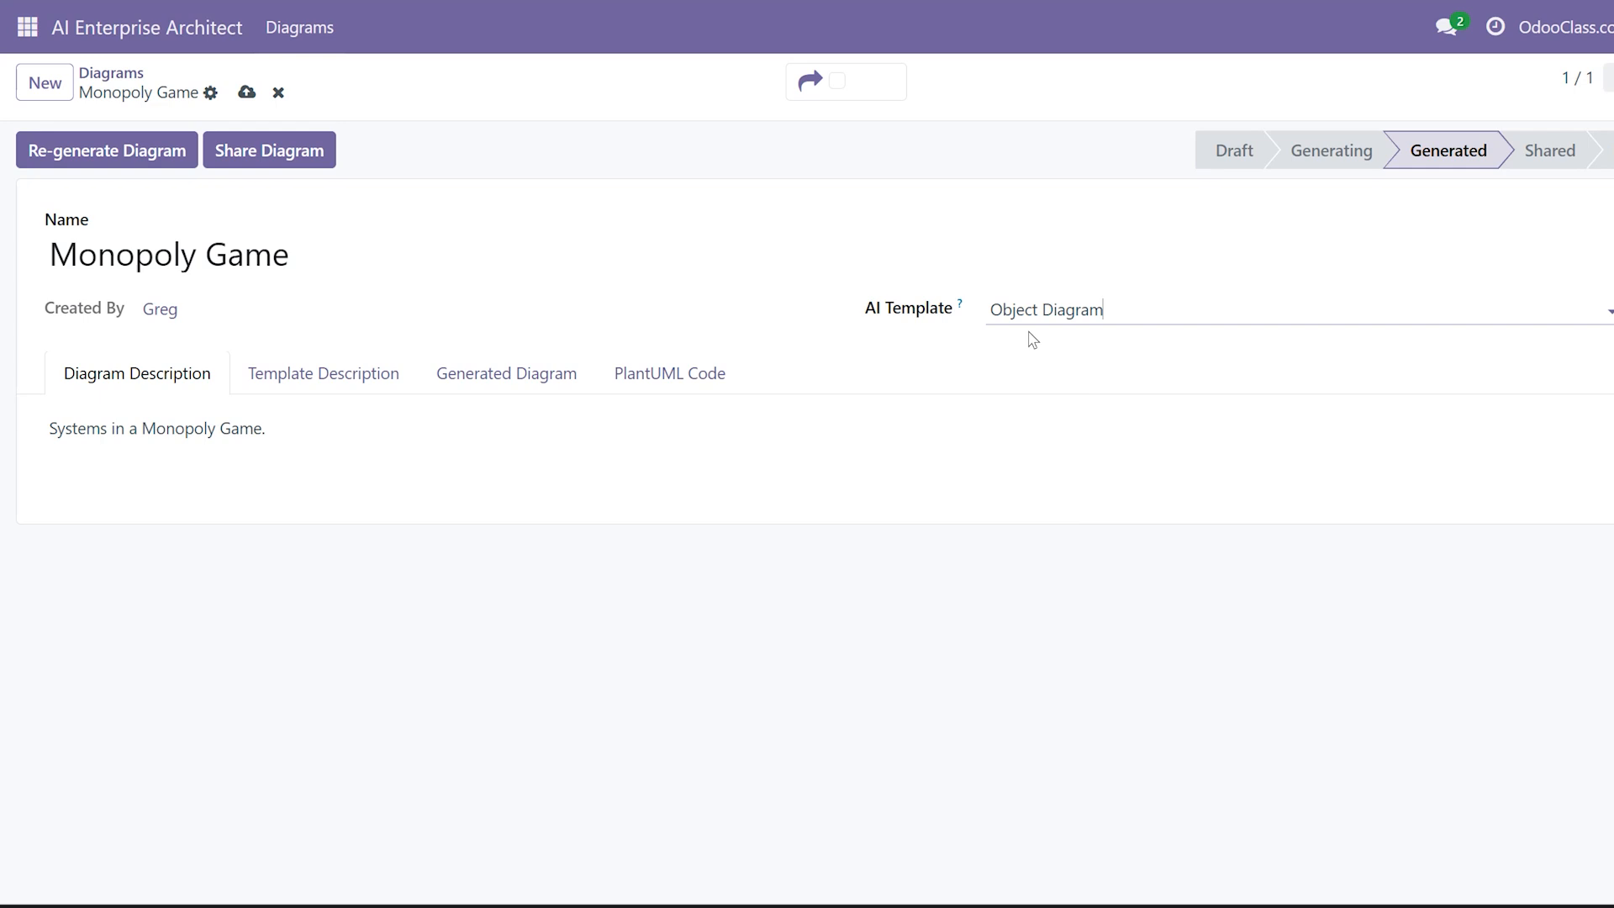
click(244, 91)
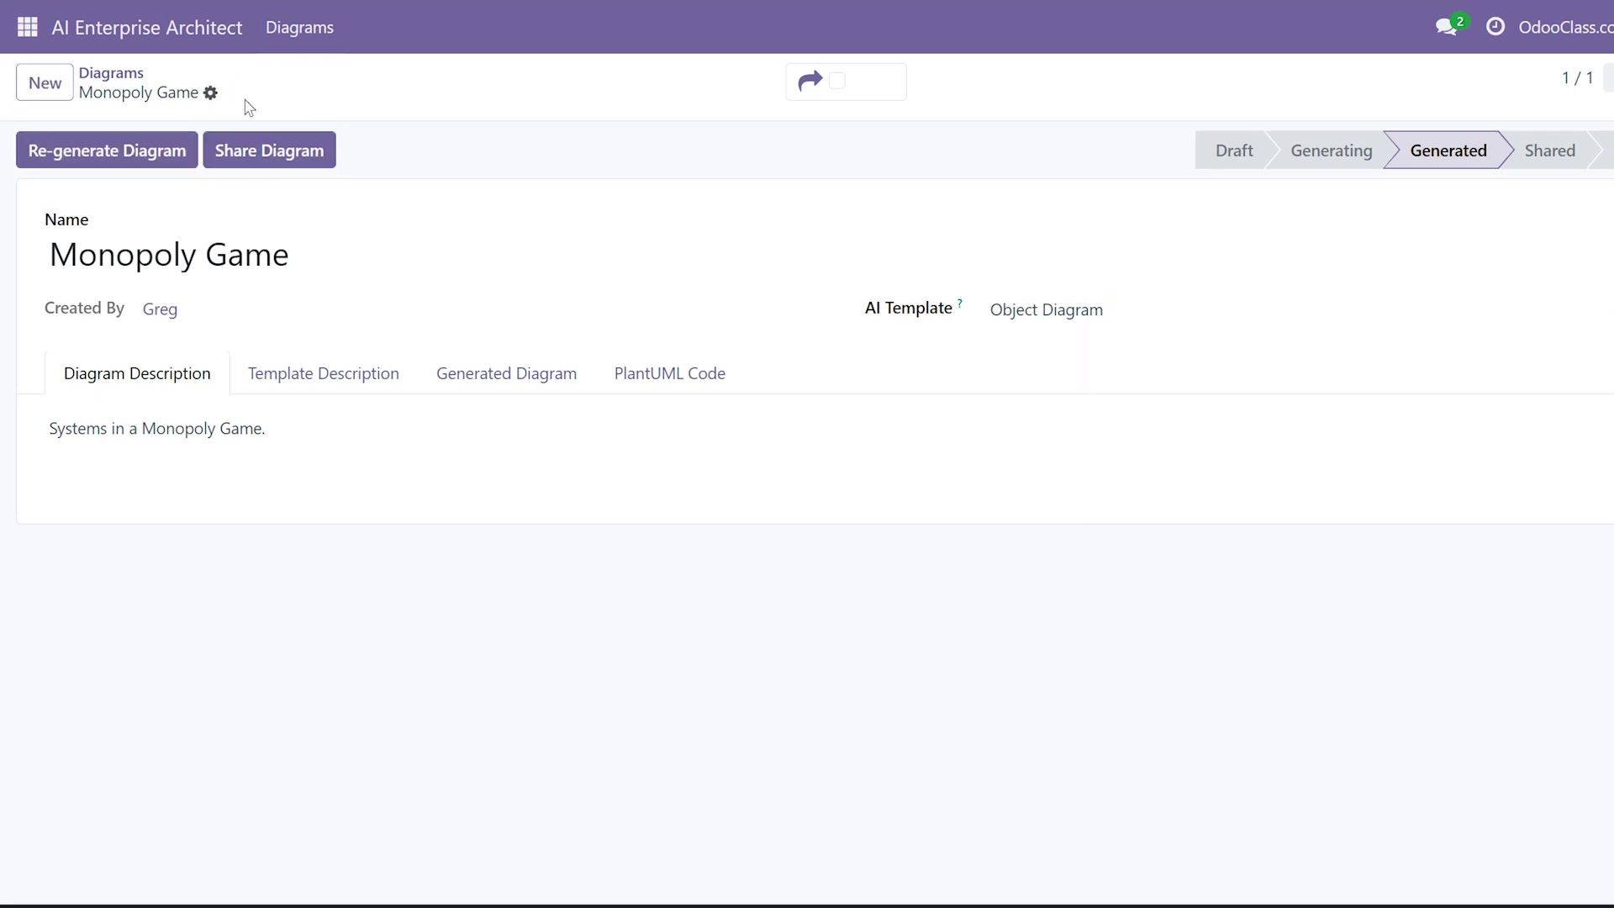
mouse_move(82, 168)
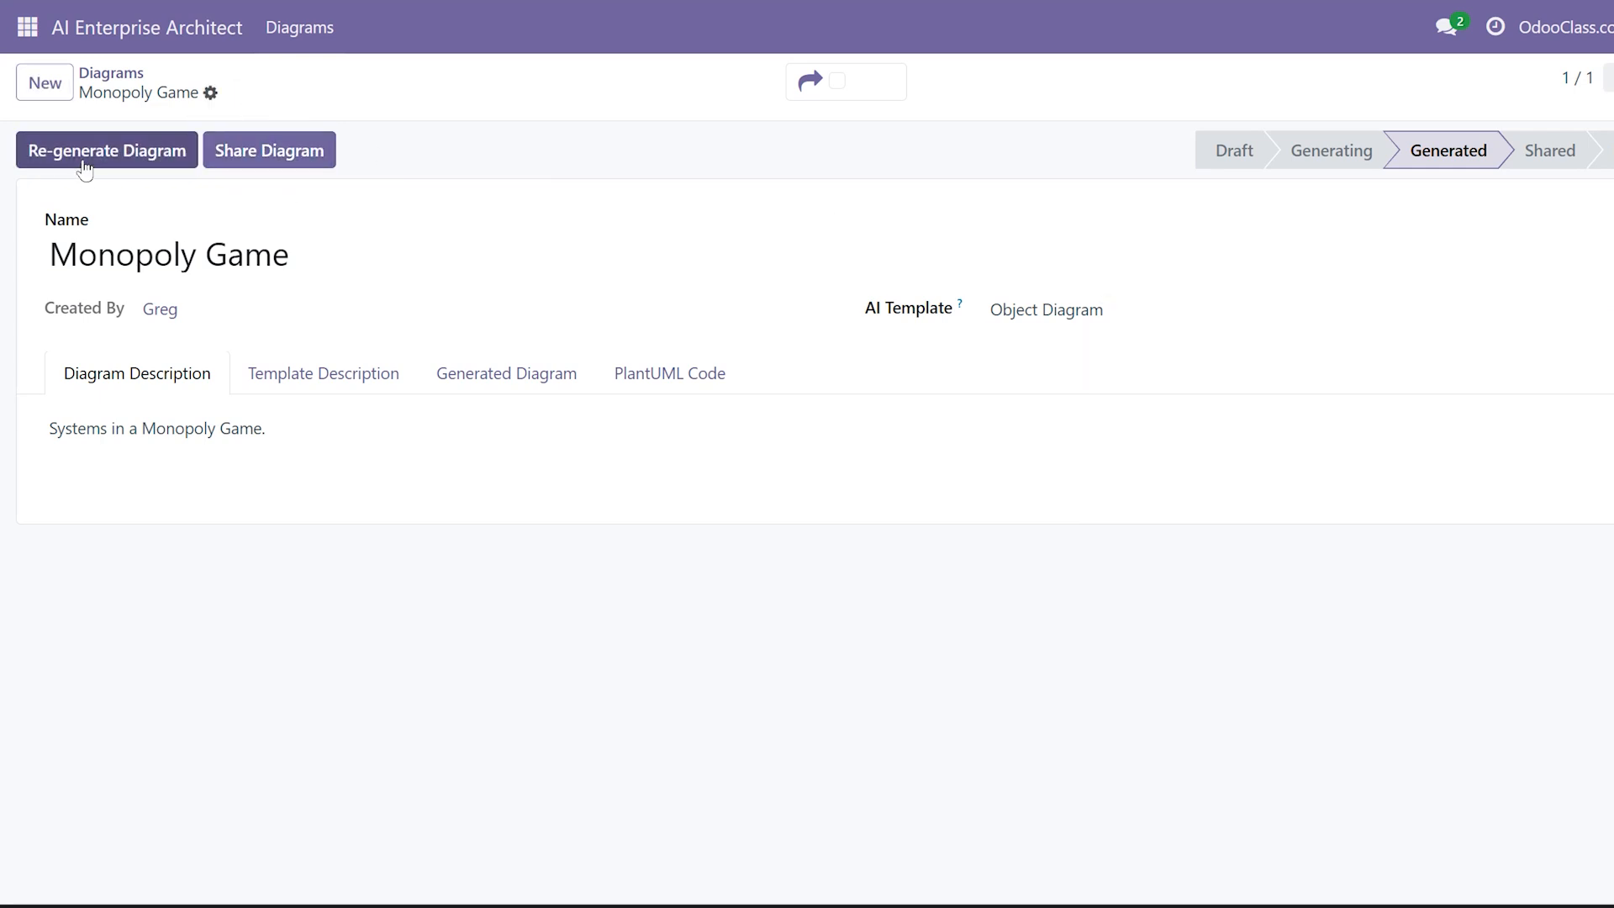
click(106, 152)
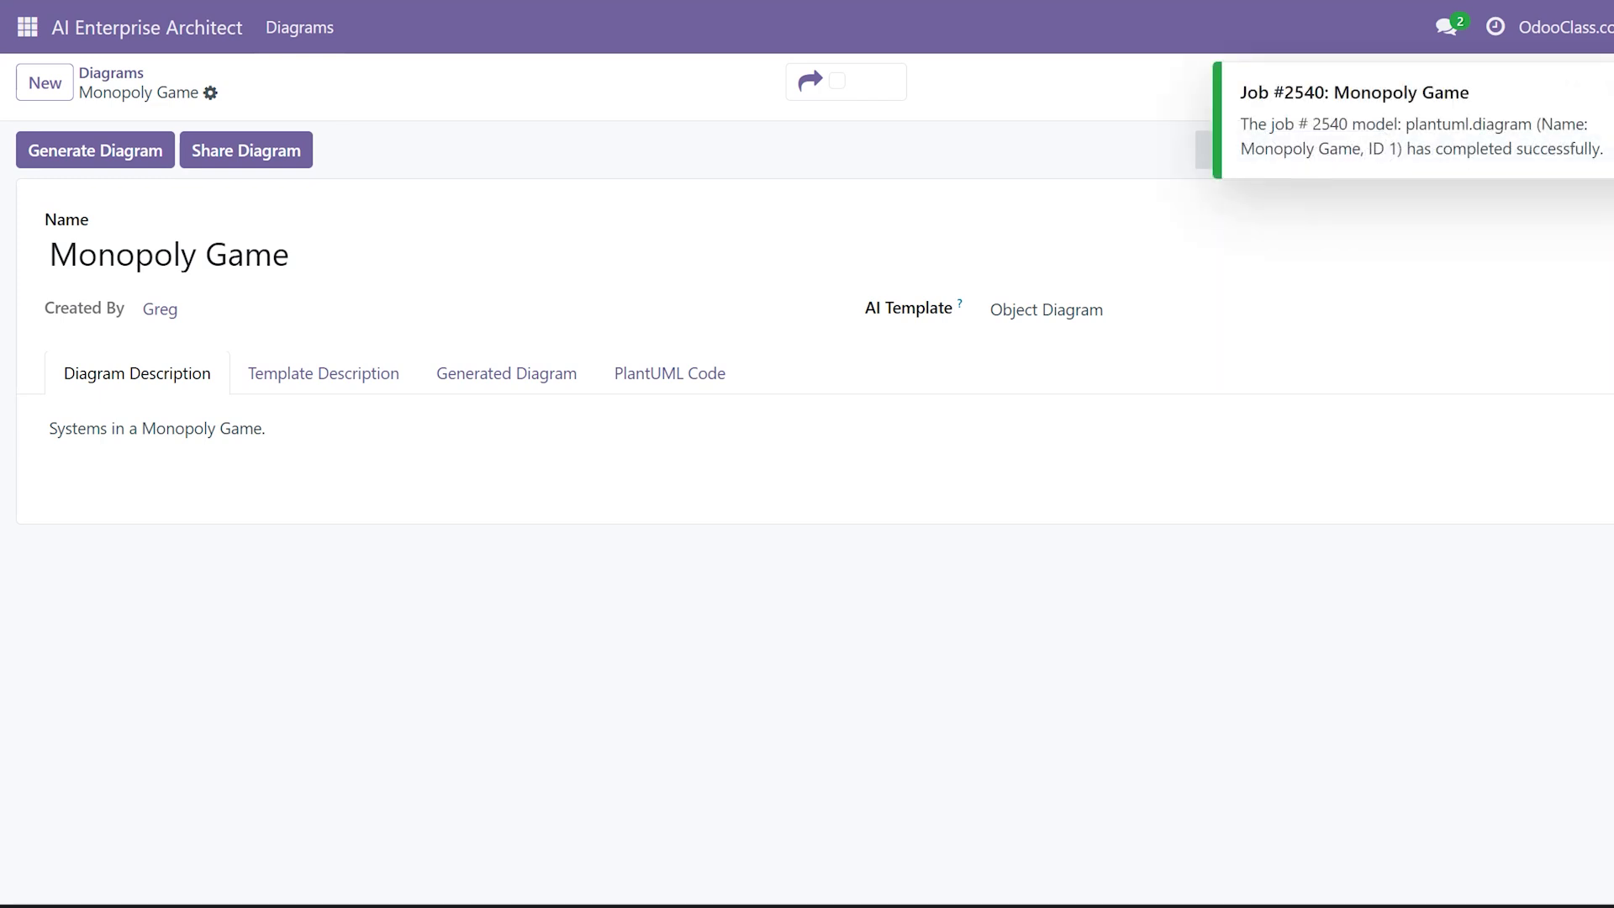
mouse_move(1311, 125)
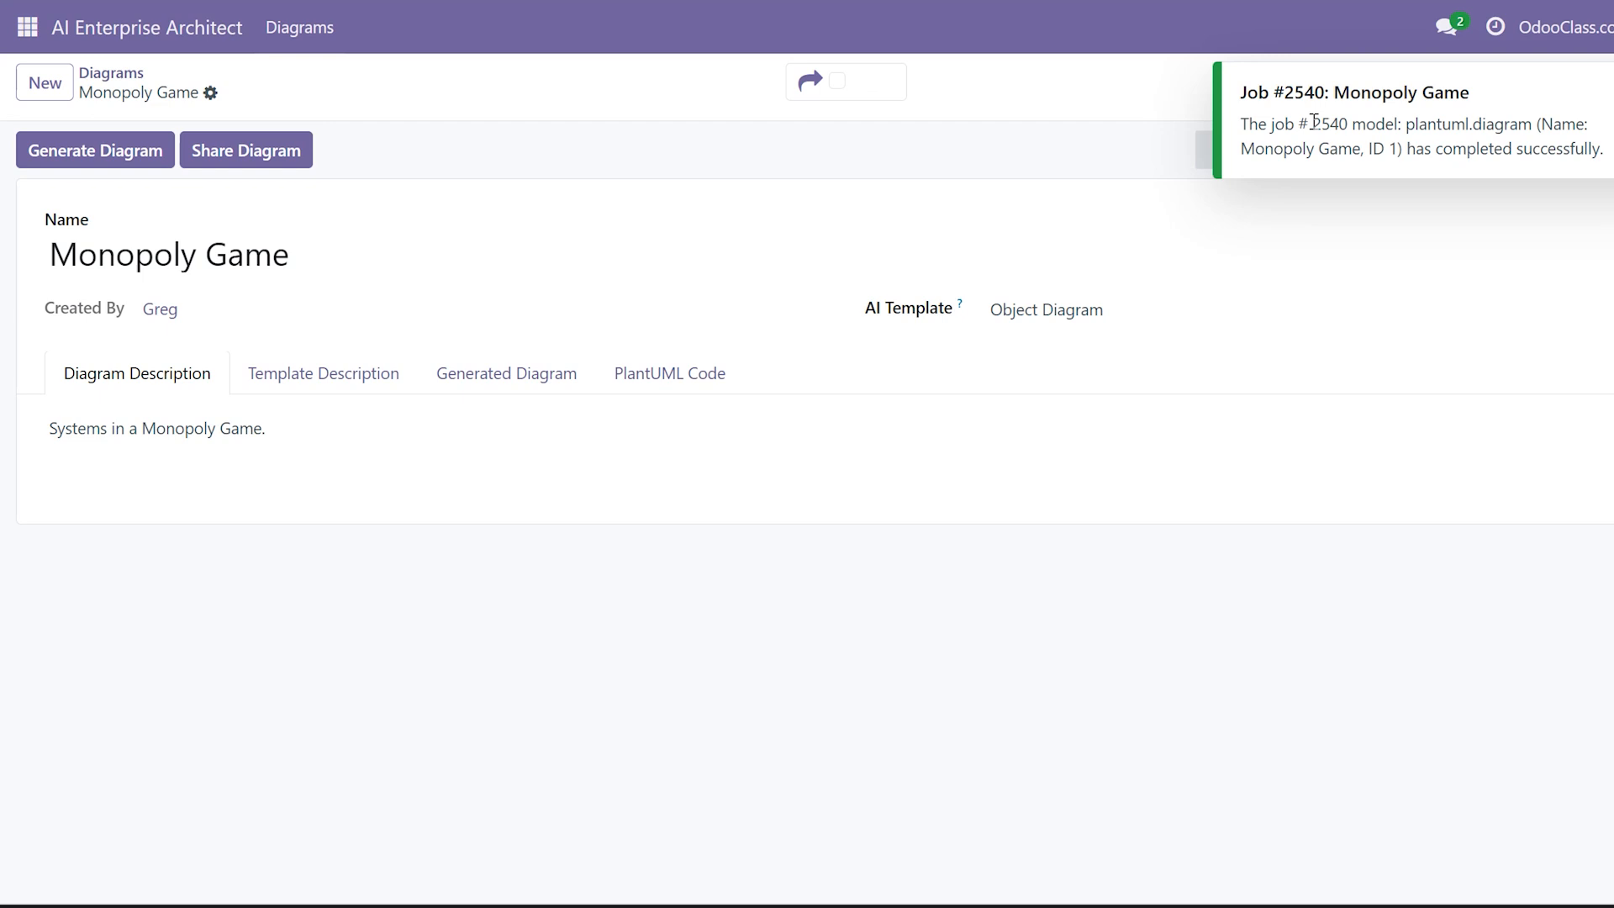
mouse_move(1349, 158)
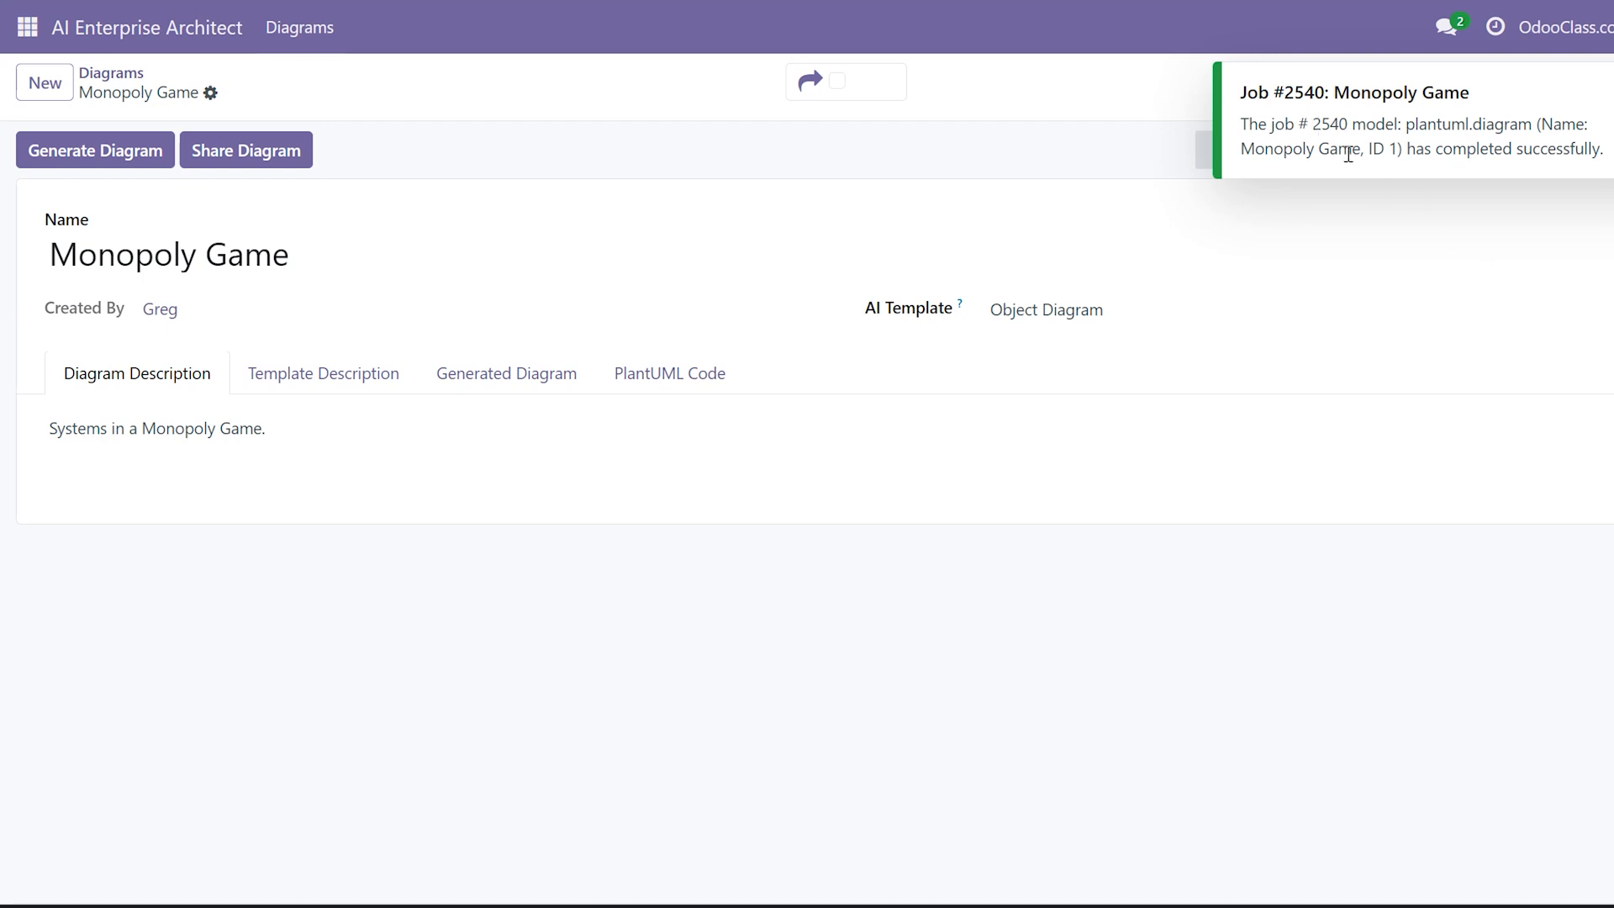
mouse_move(1351, 174)
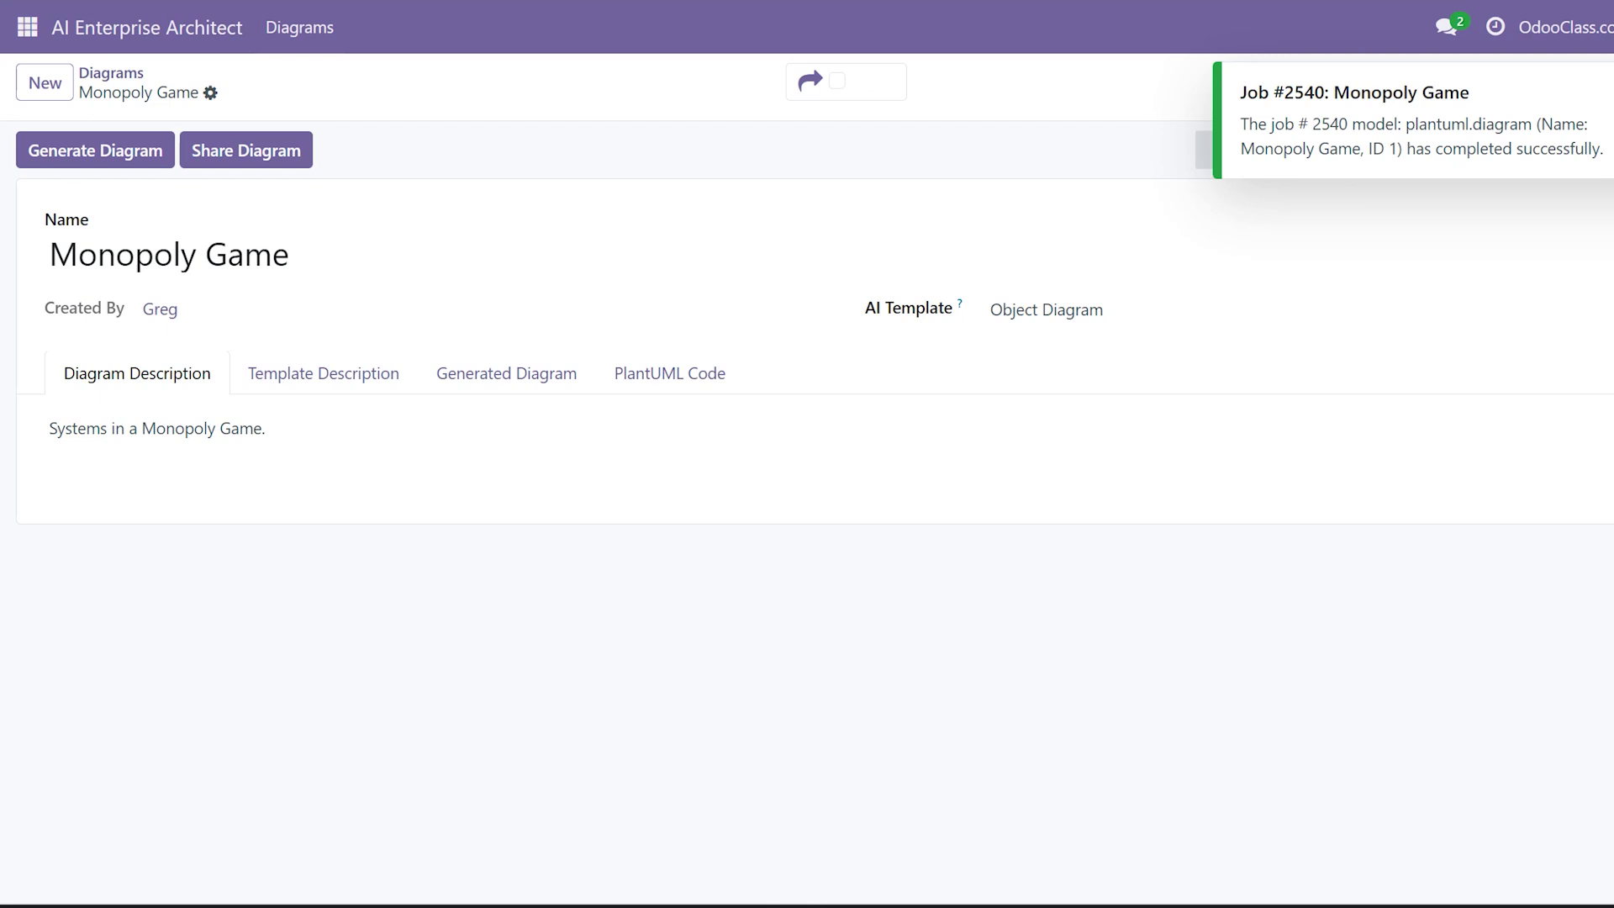
Step: View the generated Monopoly object diagram with players, properties and chance/community chest cards
click(507, 373)
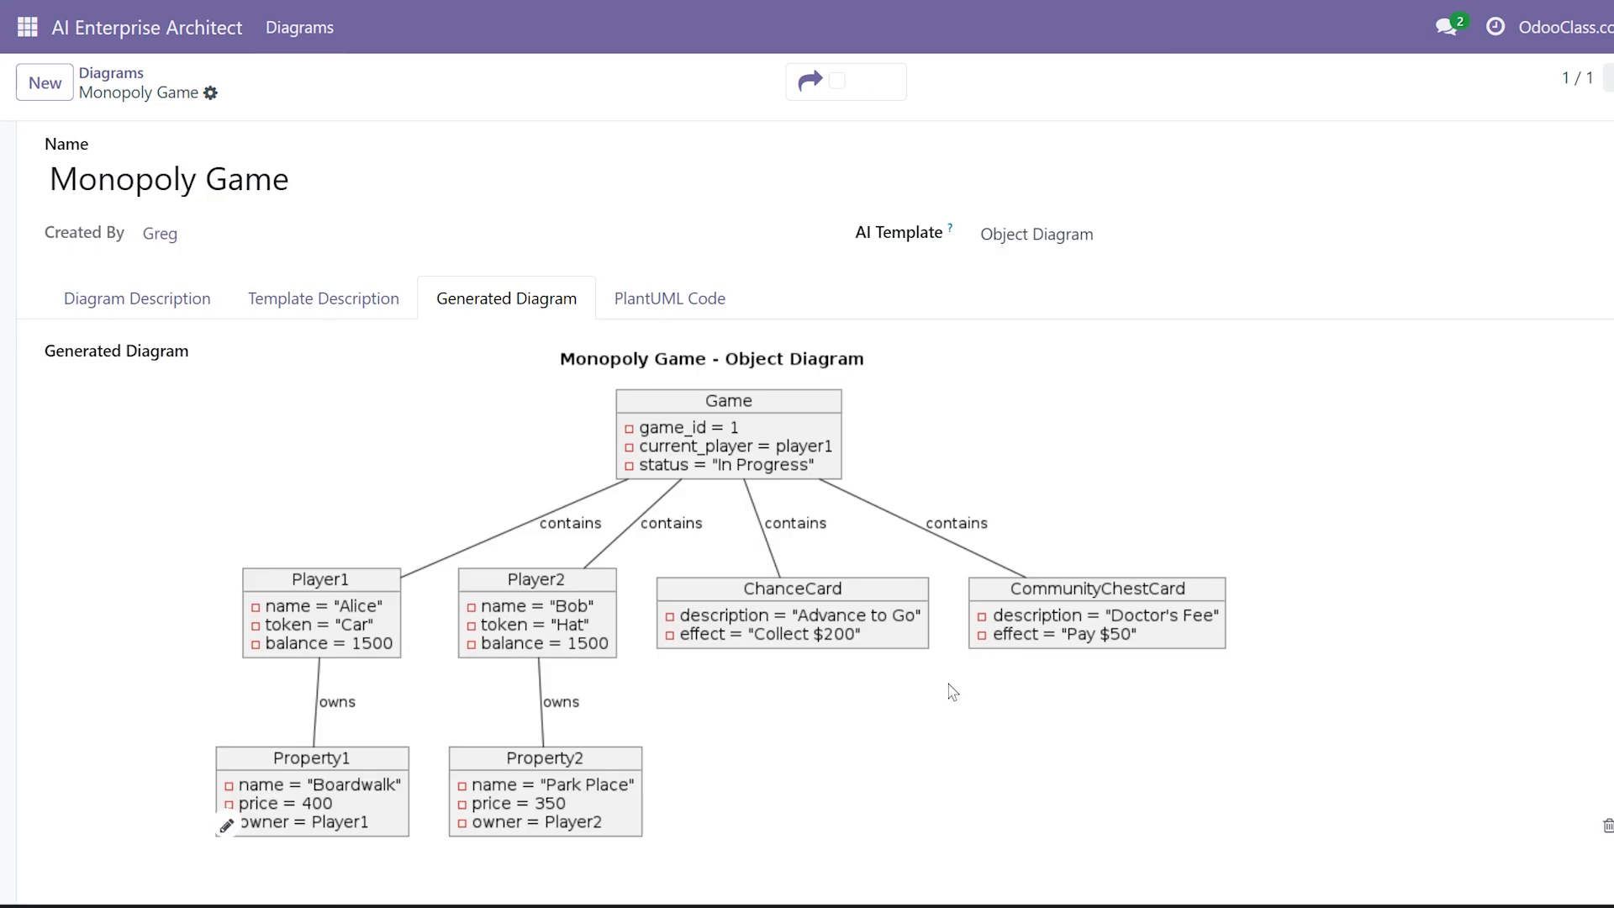
mouse_move(948, 690)
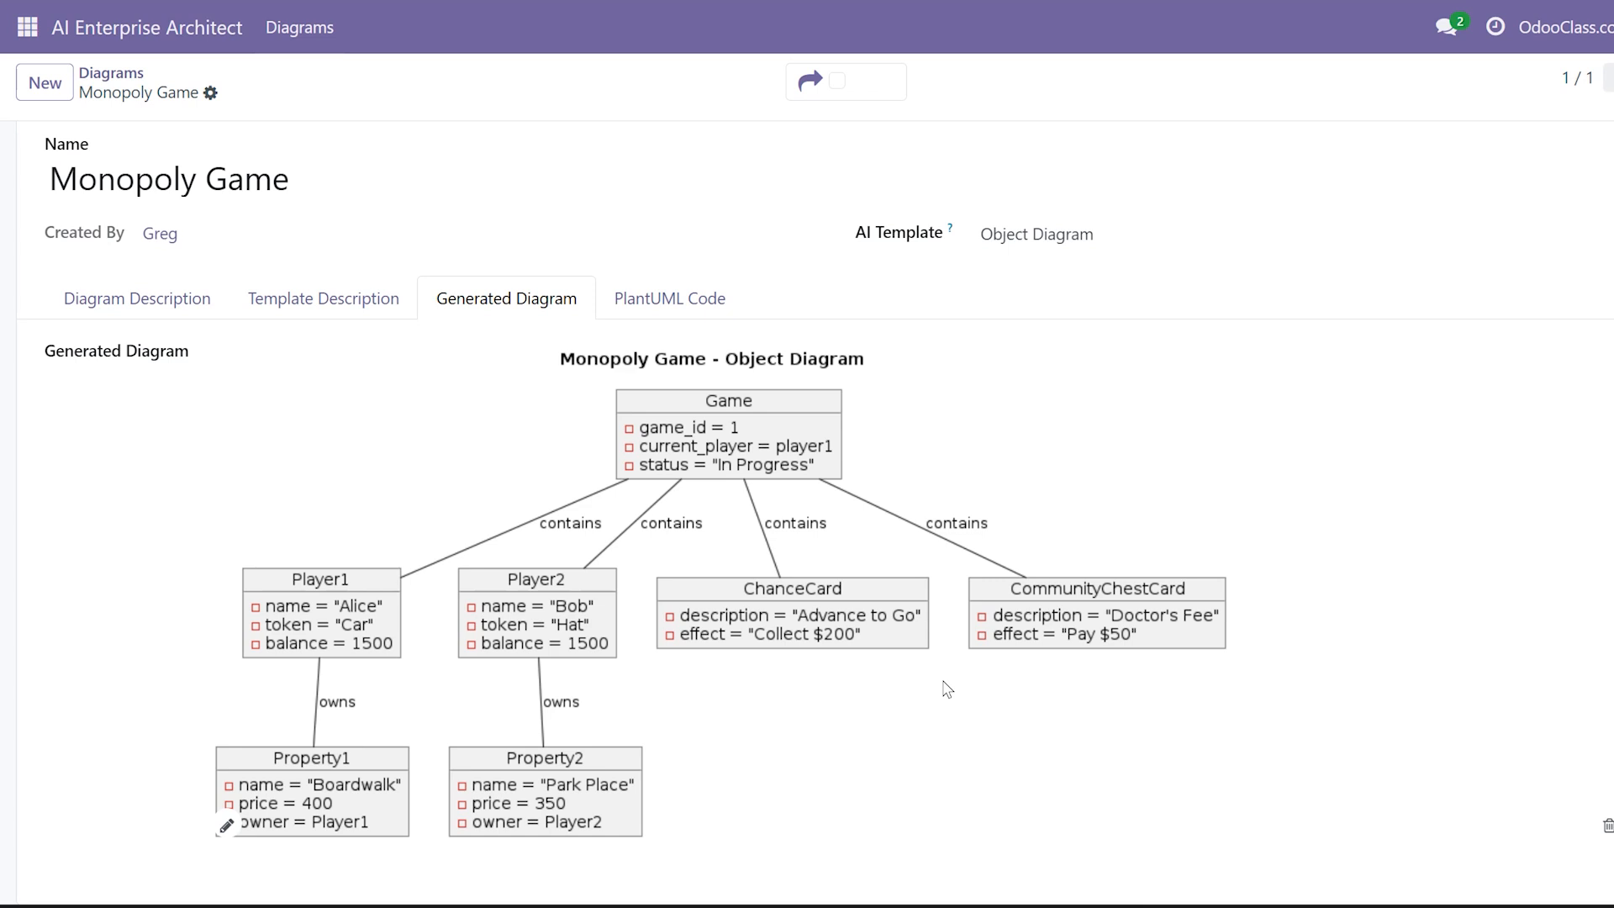
mouse_move(547, 669)
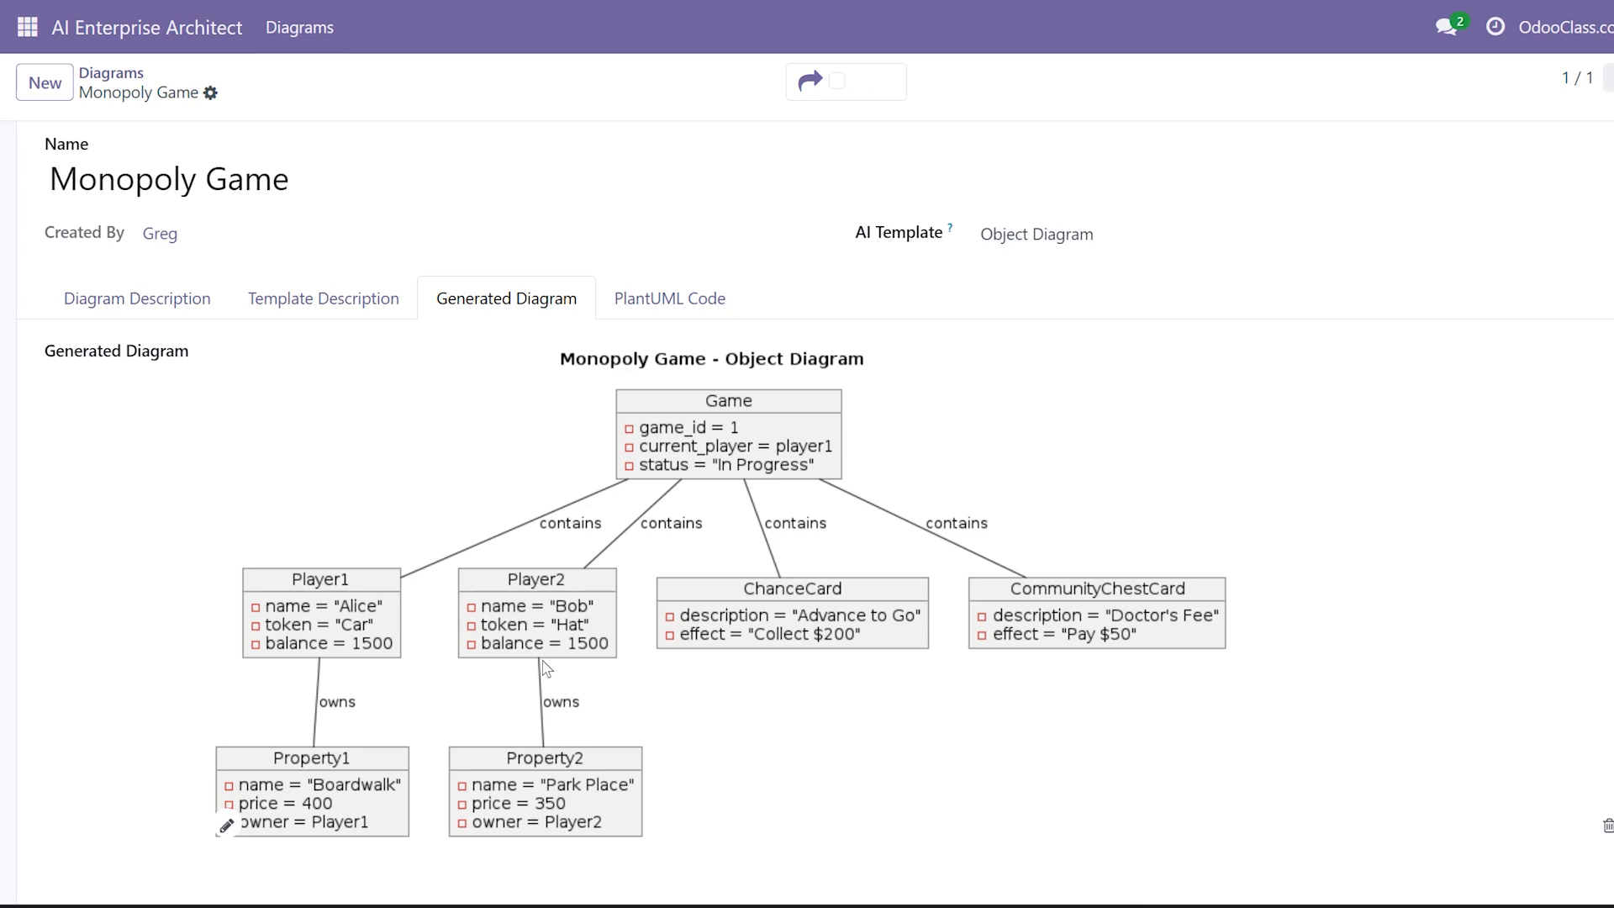
mouse_move(636, 757)
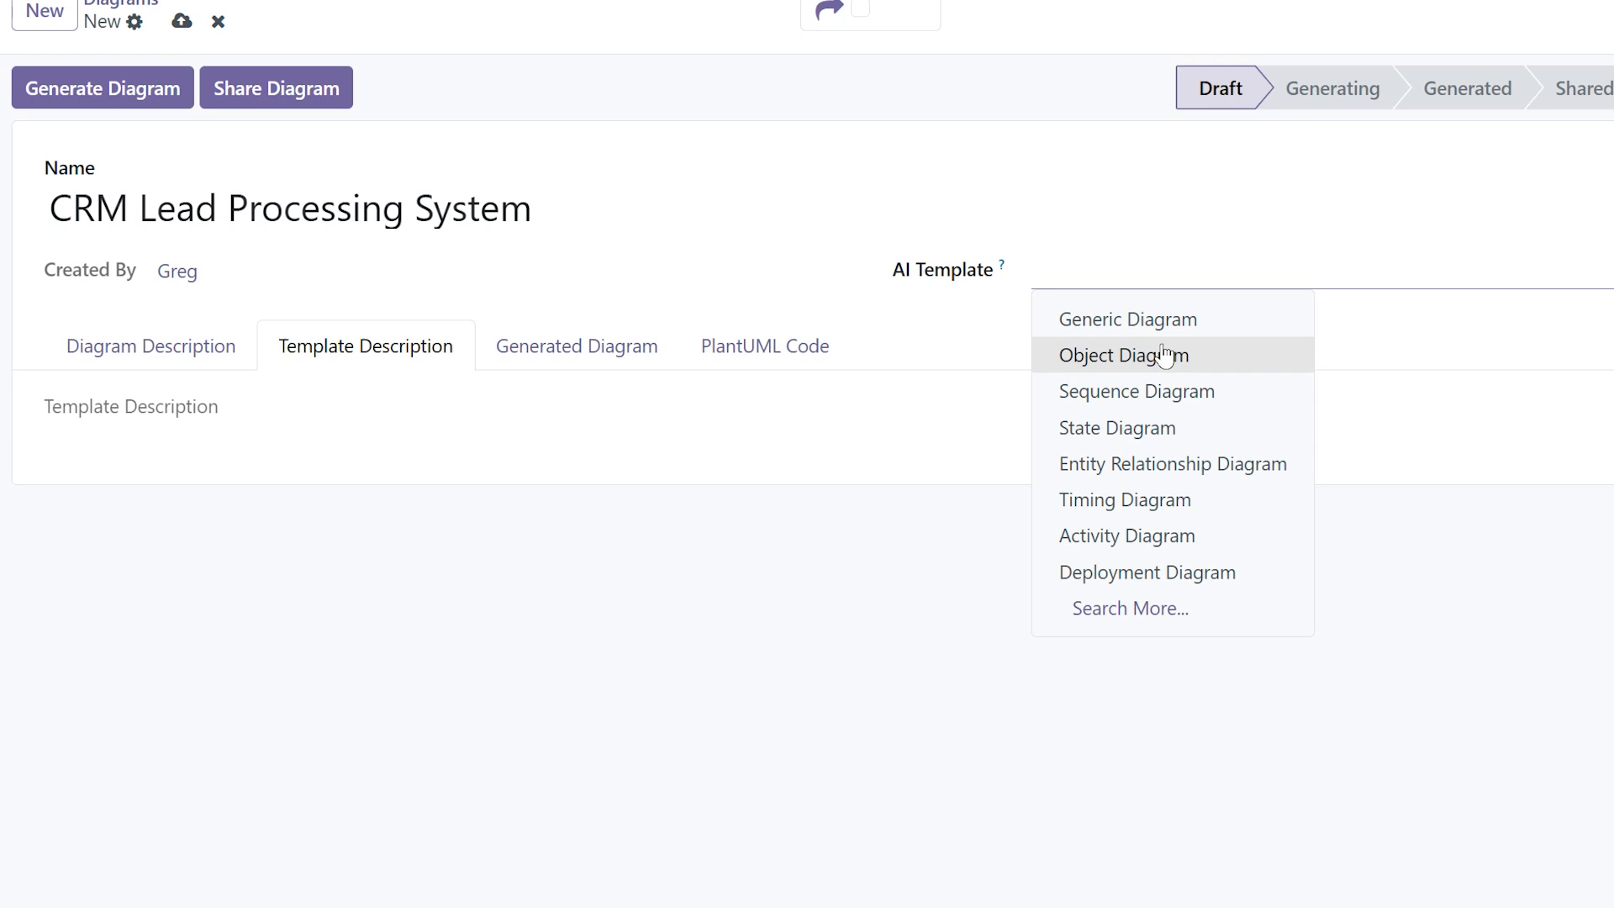
Step: Assign templates to the CRM and Restaurant POS records and generate the ERD from Code Entity Relationship Diagram
click(1136, 390)
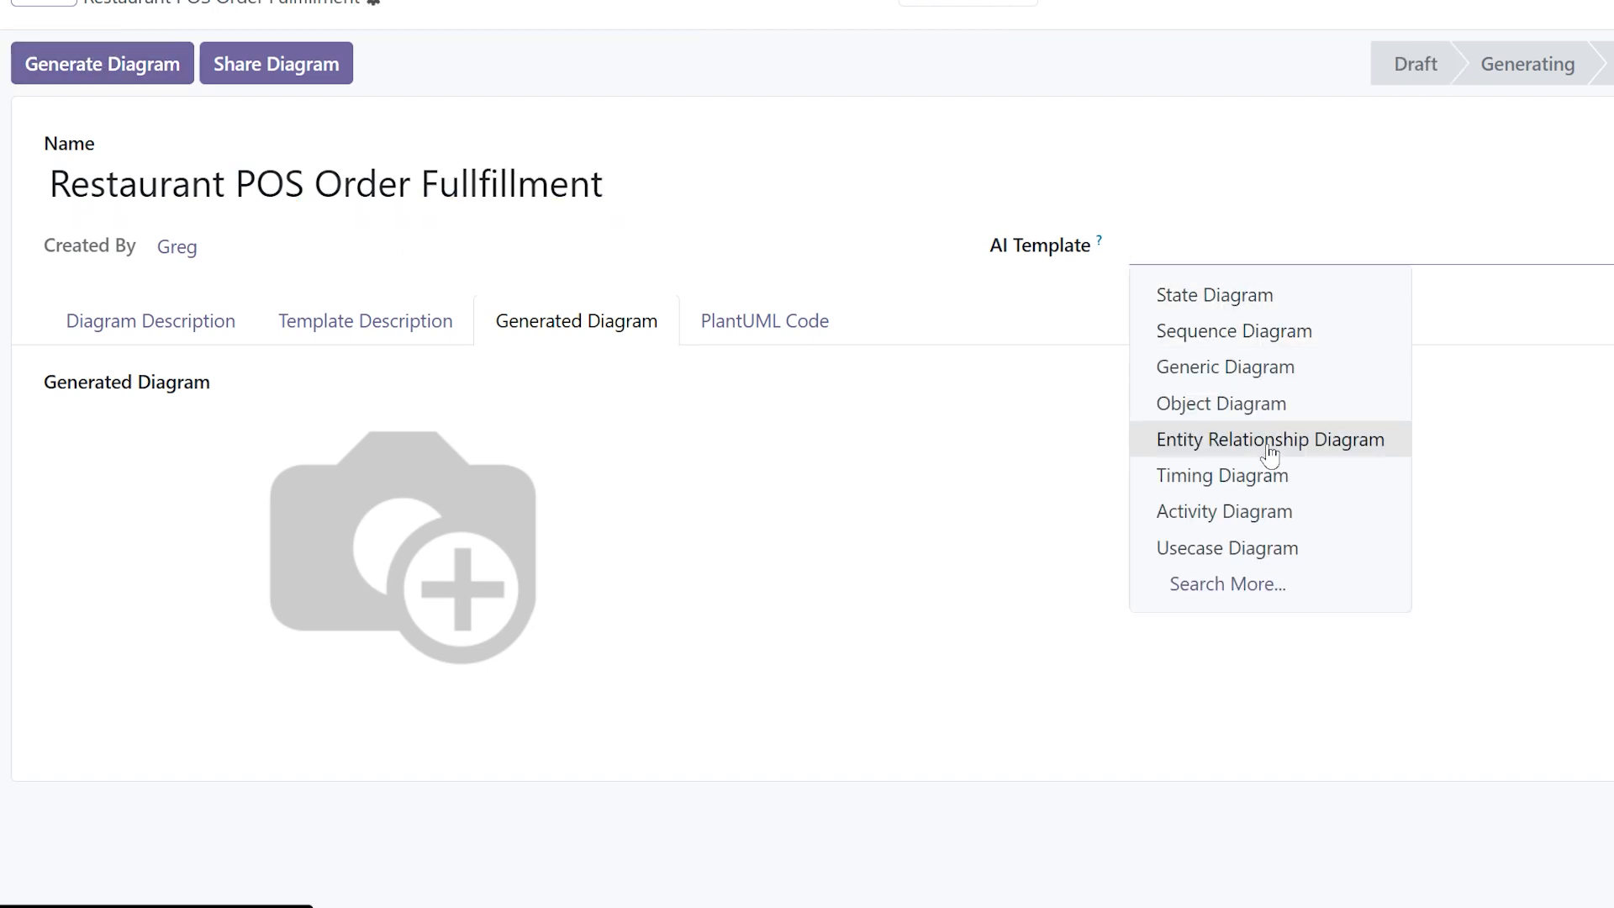
click(1269, 438)
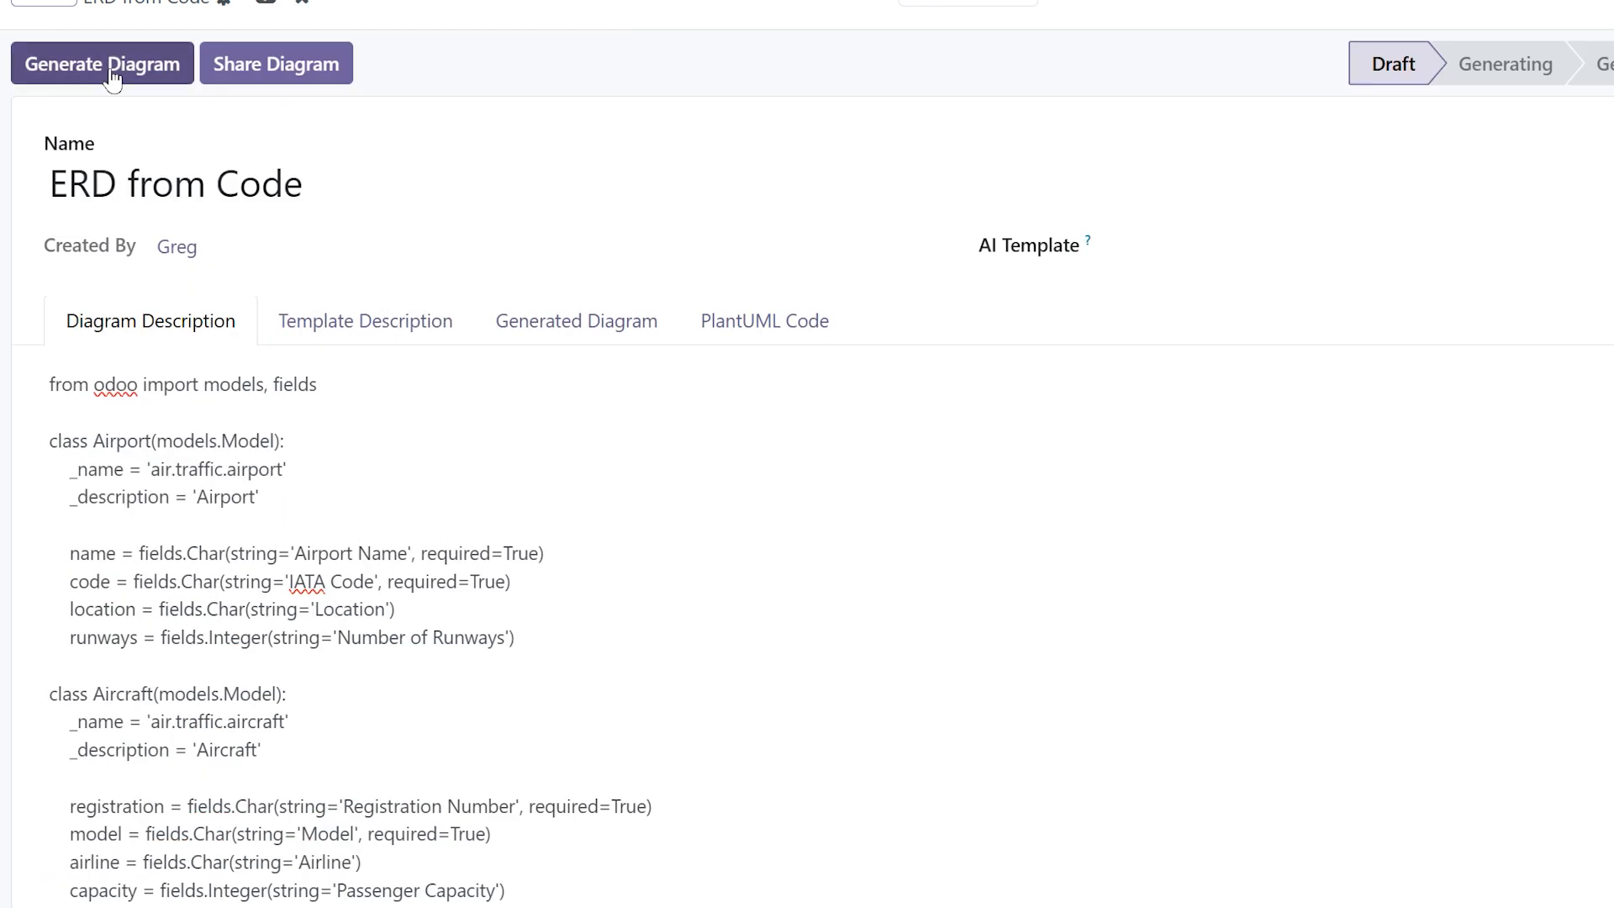
click(101, 64)
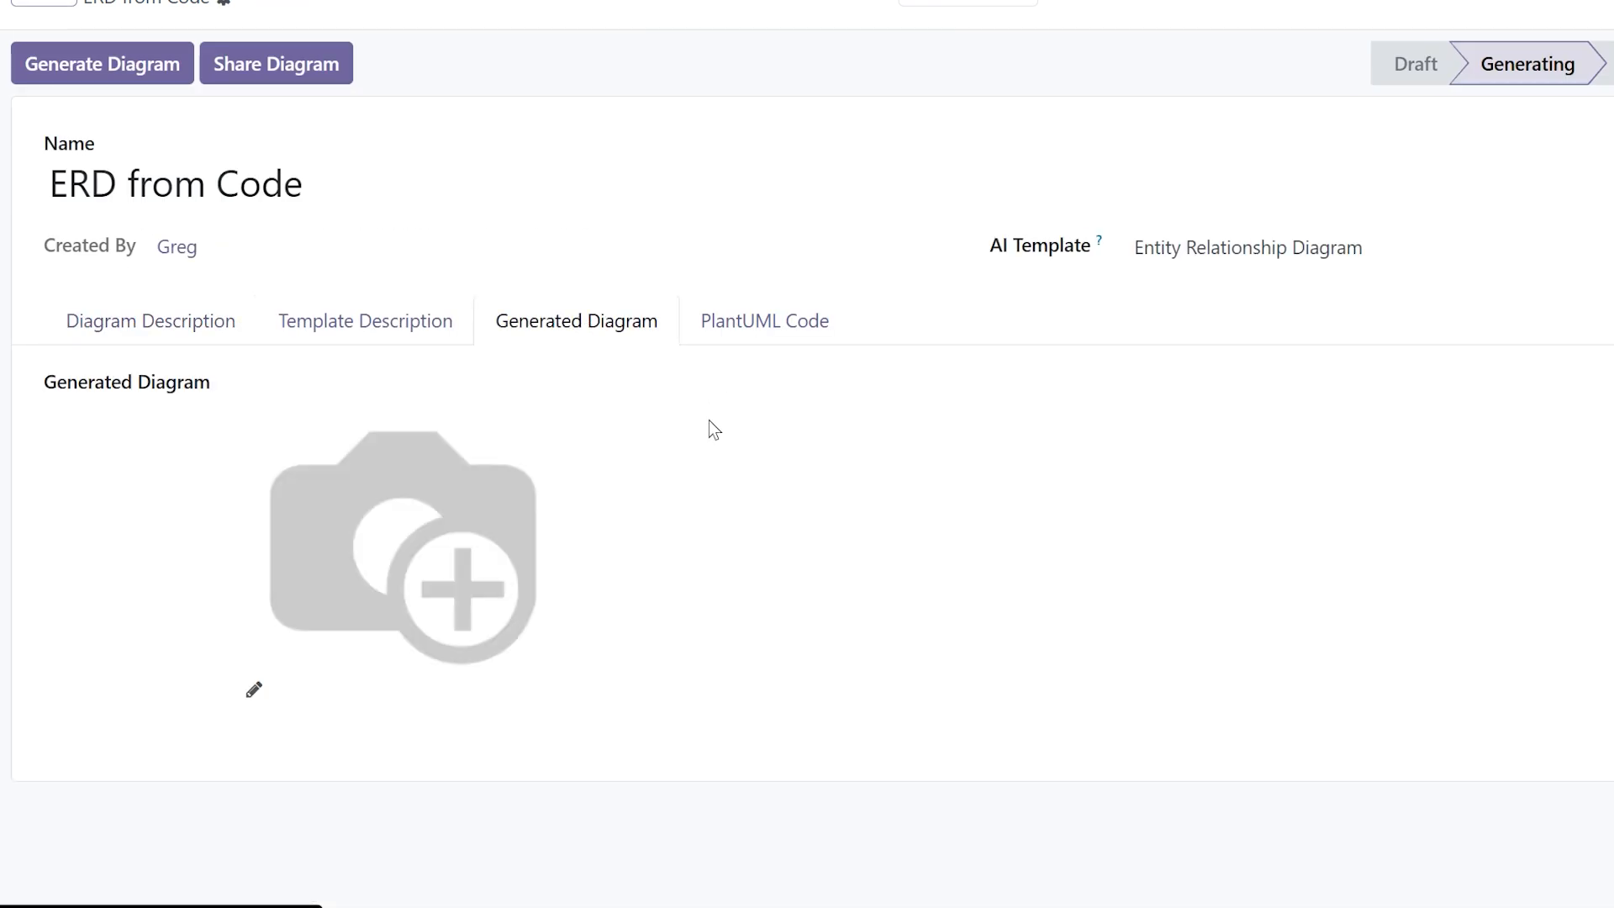